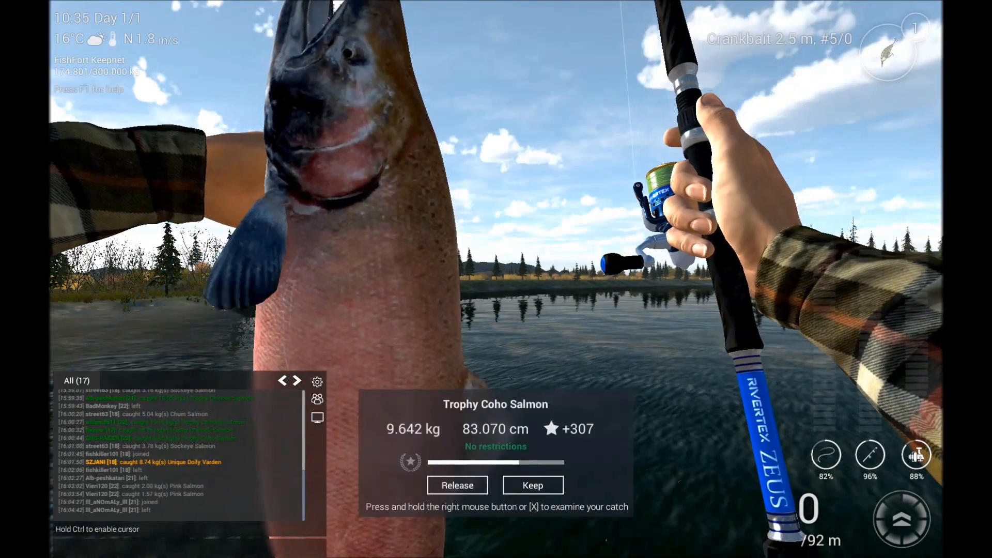
# Keep the 9.642 kg Trophy Coho Salmon in the keepnet.
pyautogui.click(532, 485)
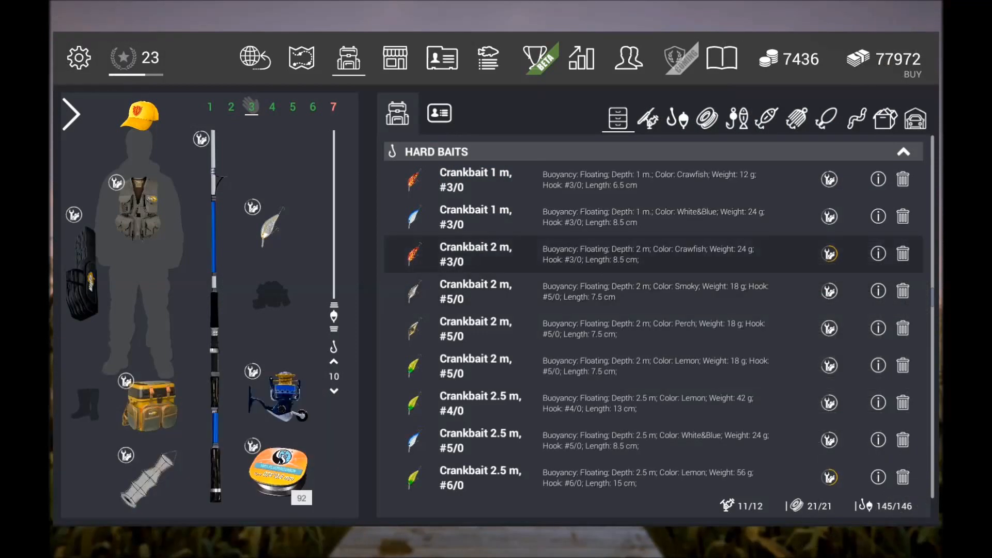
# Swap the 2 m Crawfish crankbait for the 3.5 m #4/0 White&Blue one.
pyautogui.click(633, 404)
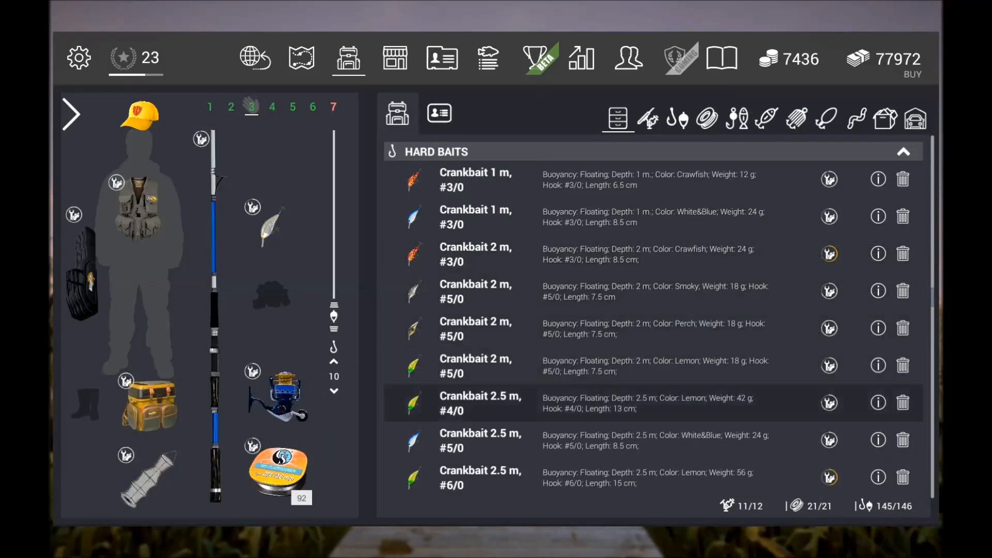
pyautogui.scroll(-3)
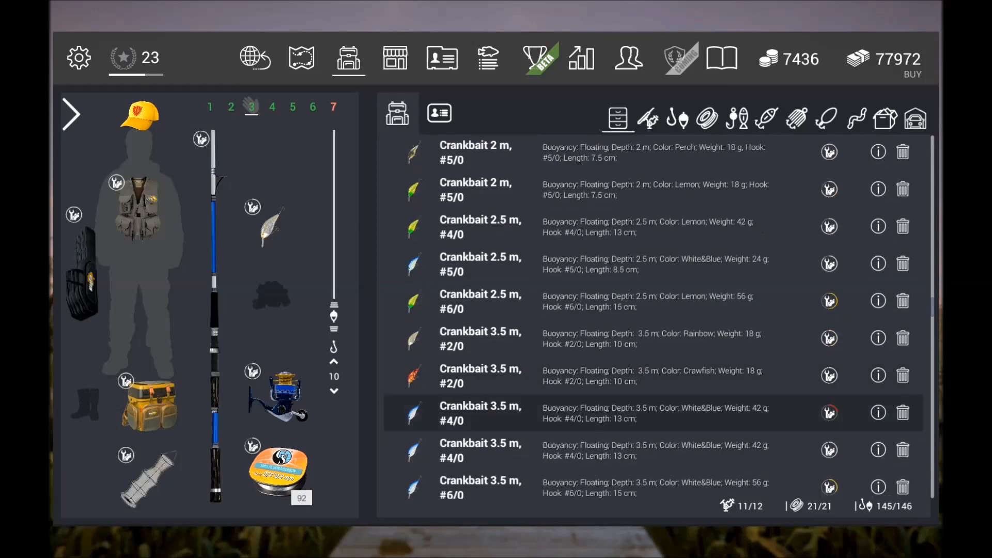
pyautogui.scroll(-3)
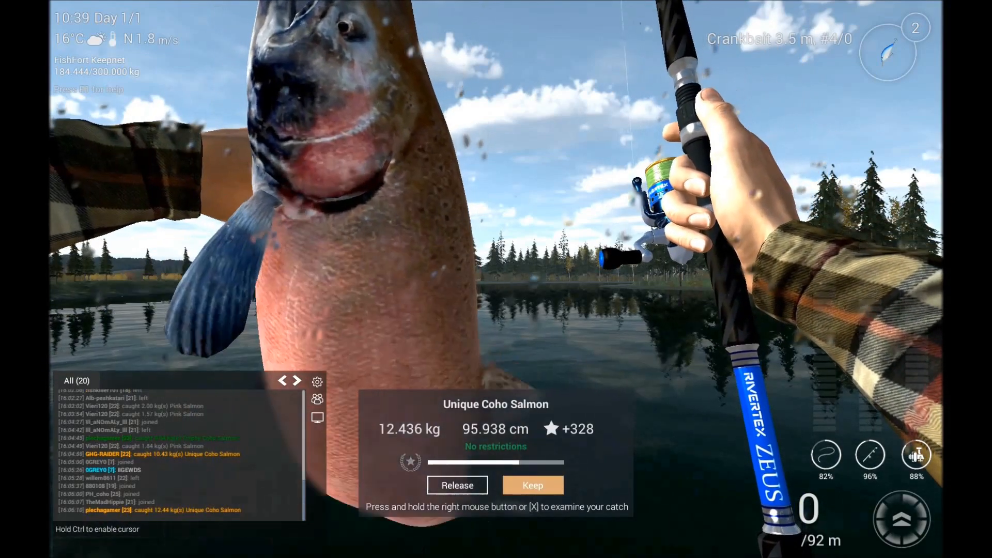
# Keep the 12.4 kg Unique Coho Salmon and choose the 2.5 m #5/0 White&Blue crankbait.
pyautogui.click(533, 486)
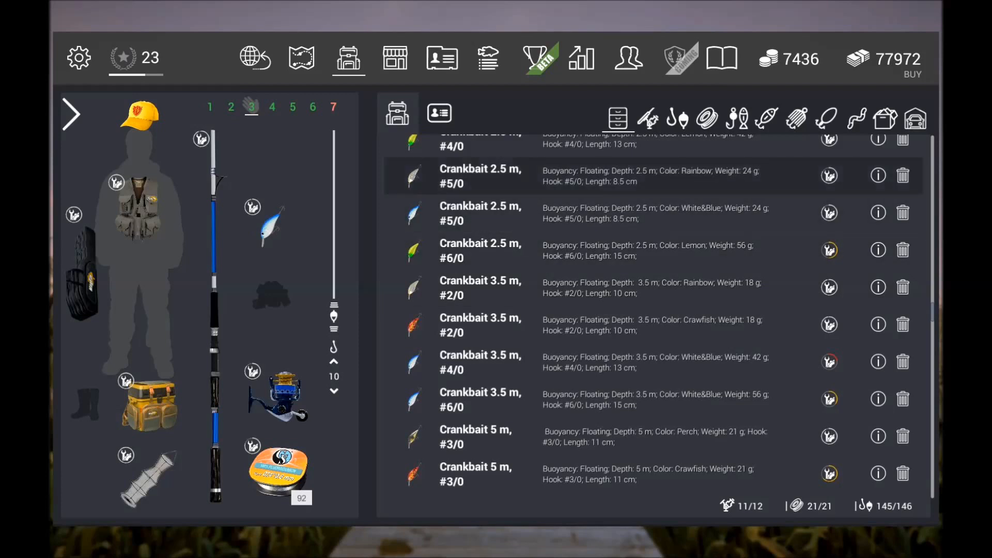
pyautogui.click(633, 213)
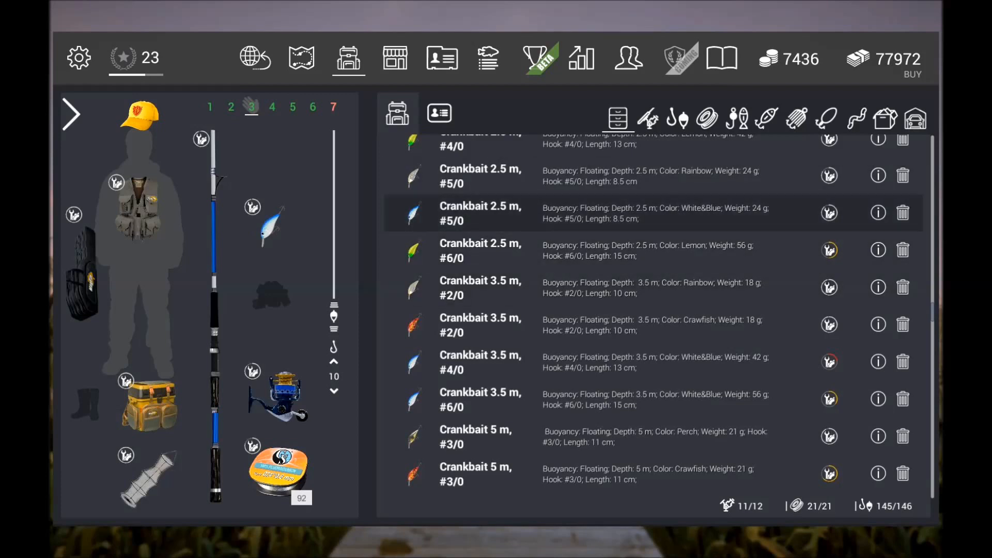